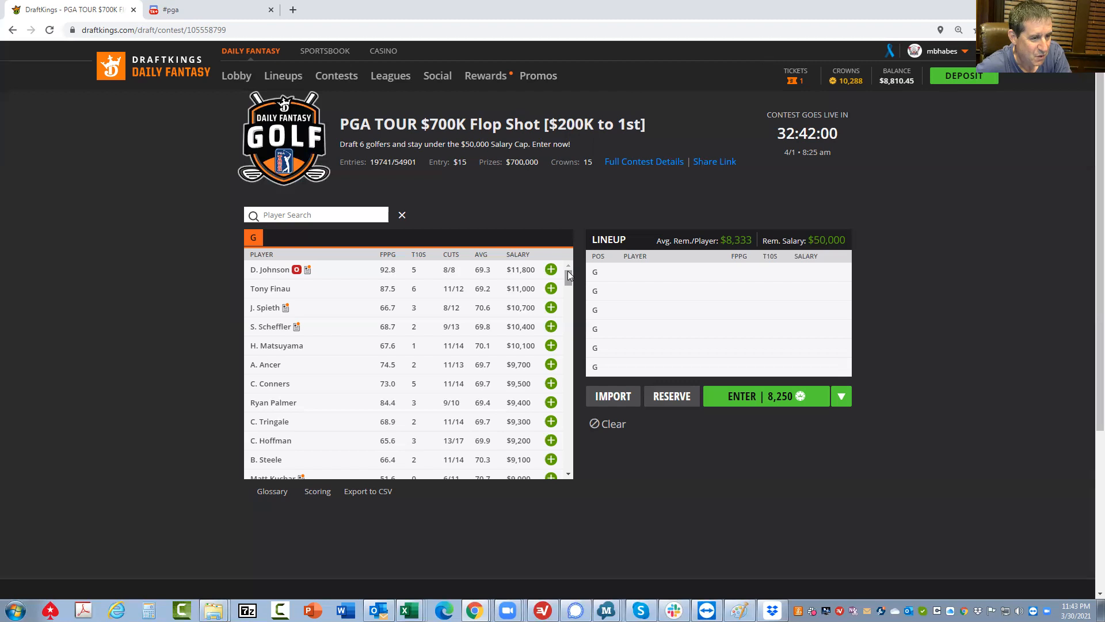
pyautogui.scroll(-3)
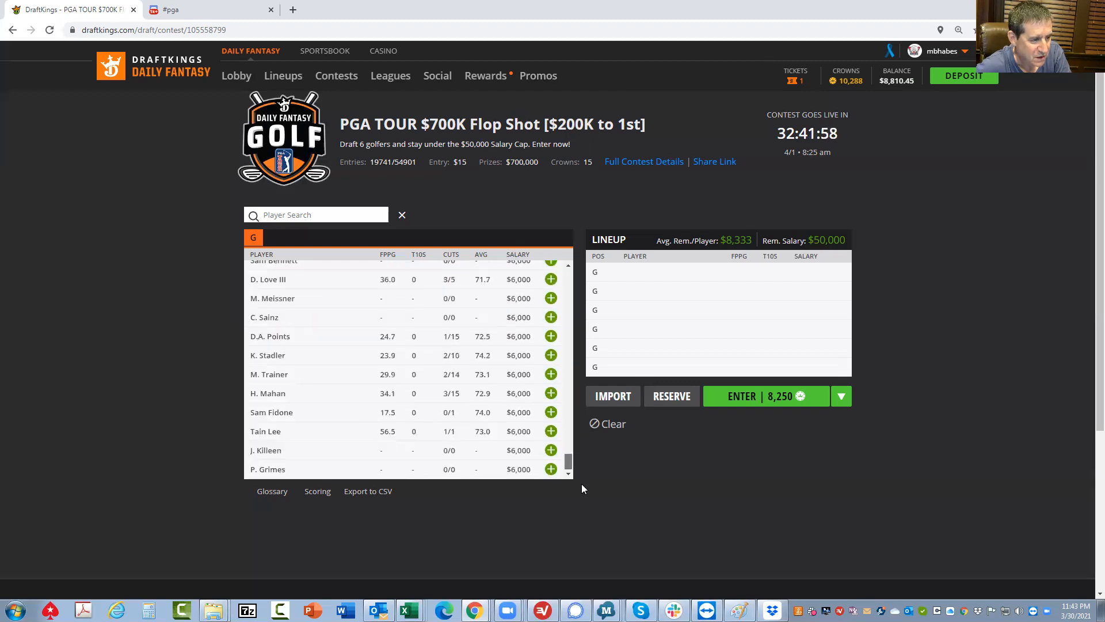
pyautogui.moveTo(517, 458)
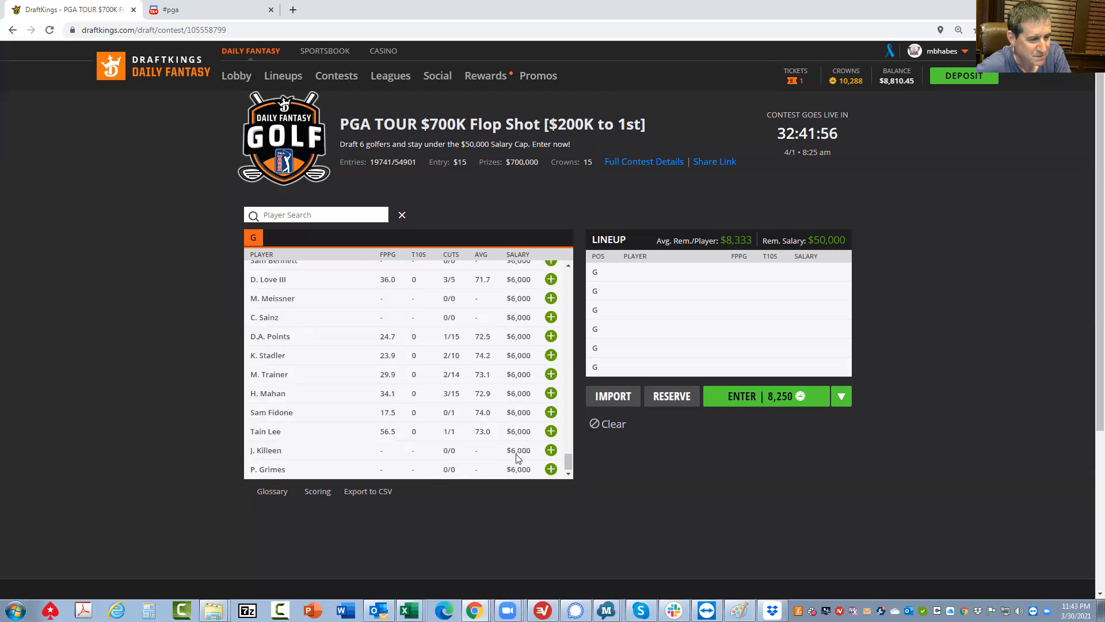
pyautogui.scroll(3)
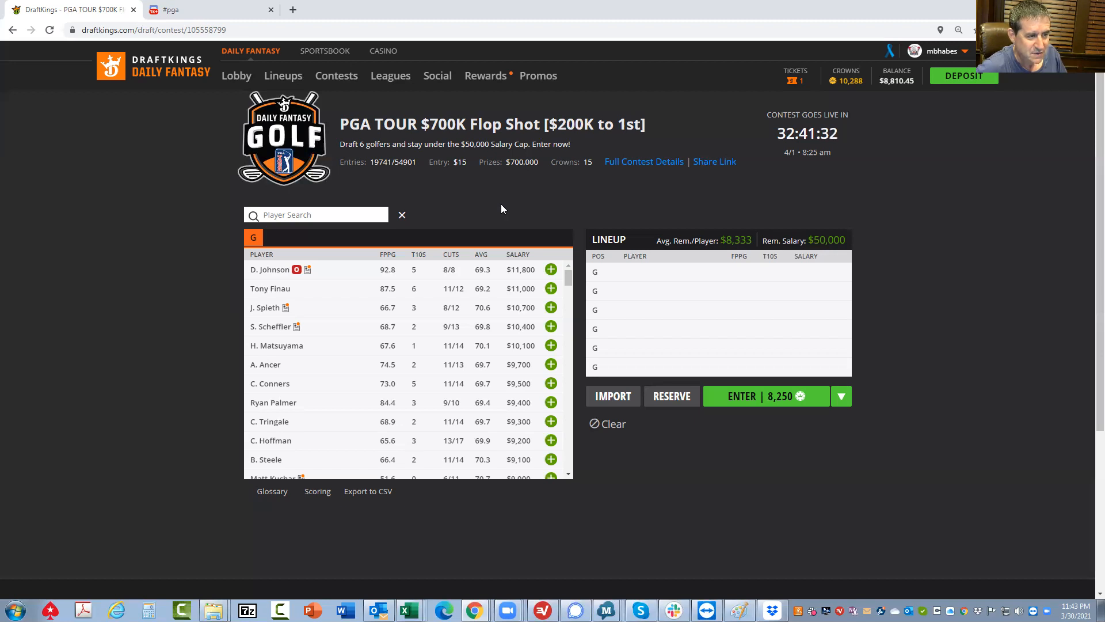
pyautogui.moveTo(270, 273)
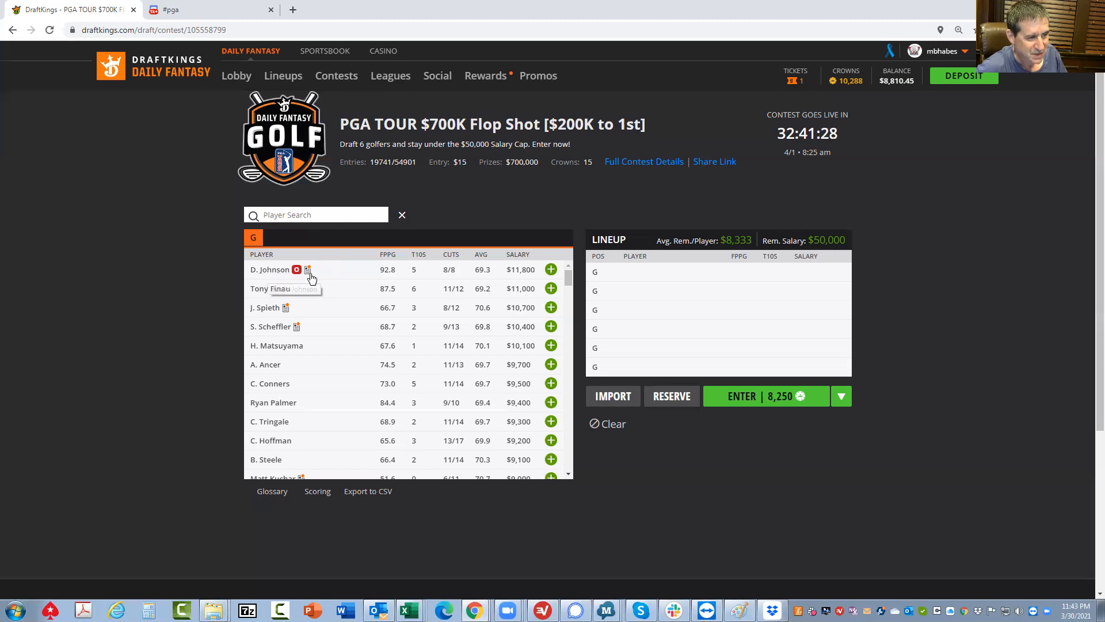
pyautogui.moveTo(362, 275)
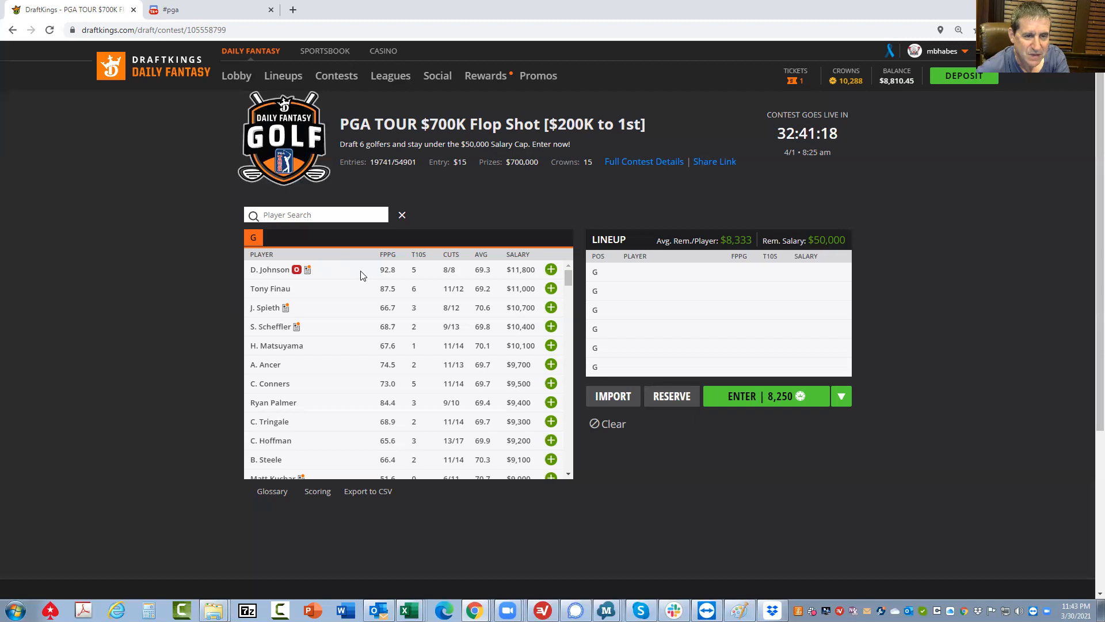
pyautogui.moveTo(718, 382)
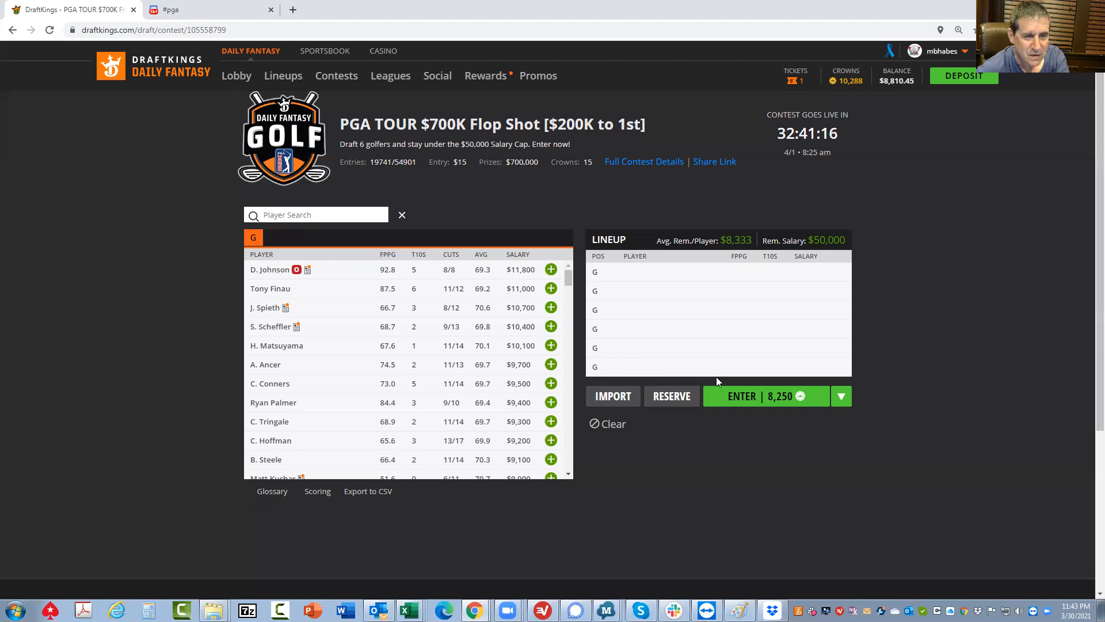